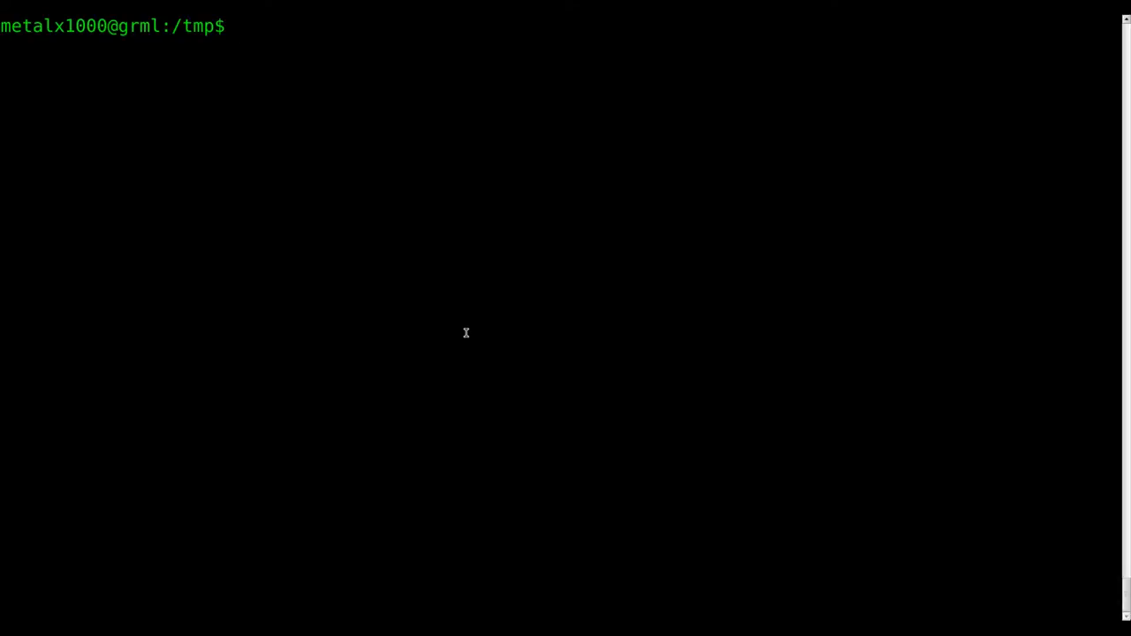
Print the sample files text and text2 with cat to show their test contents.
type("cat")
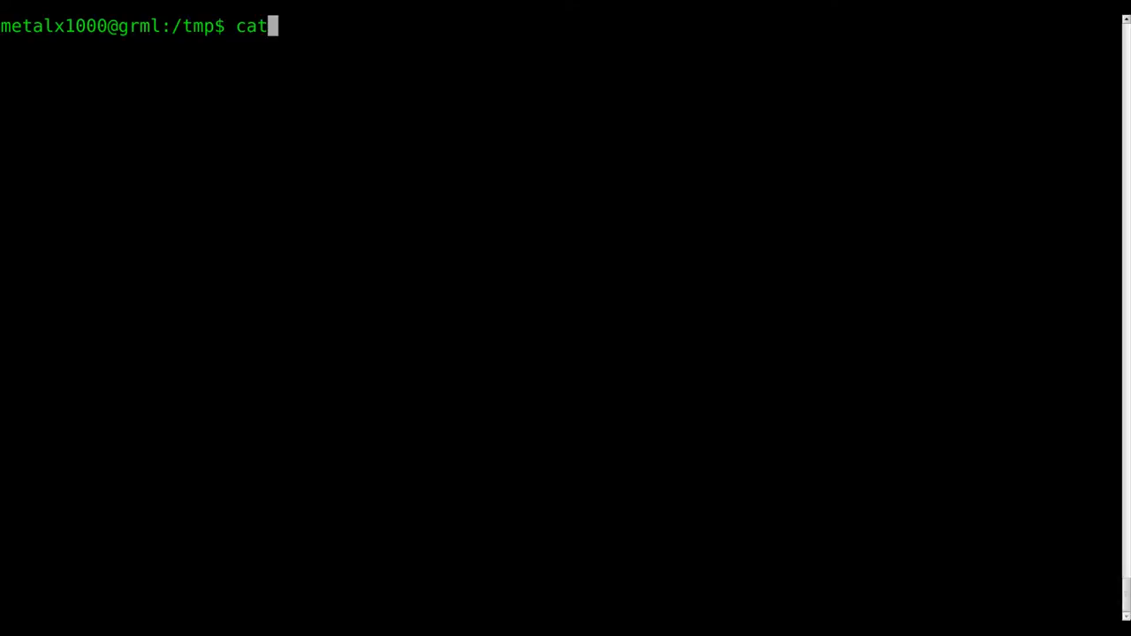
key("Return")
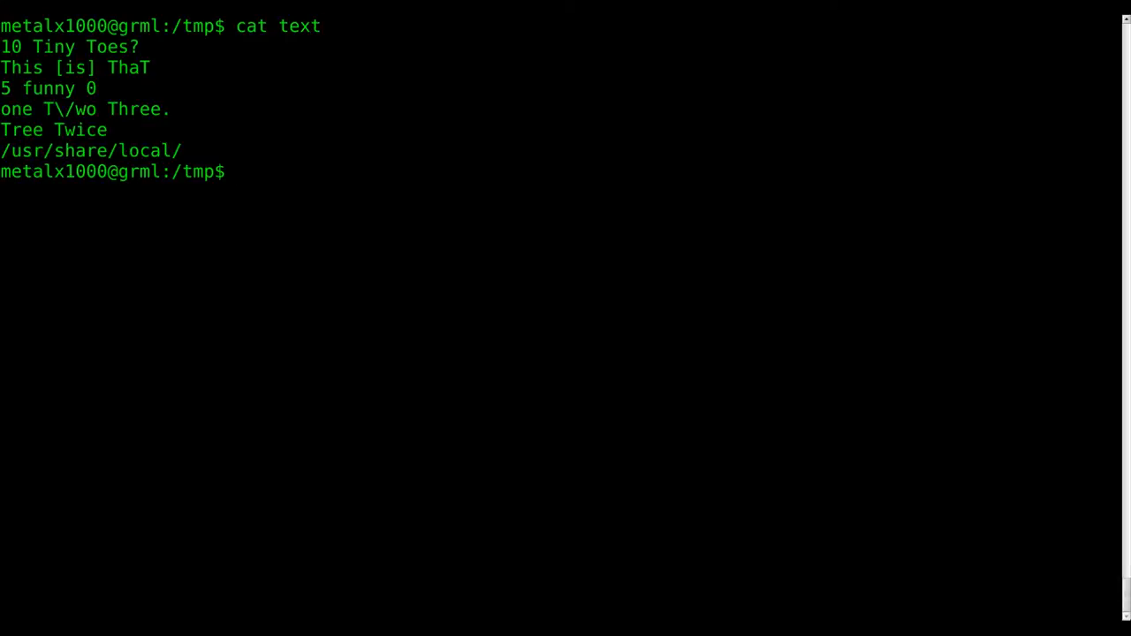
type("cat text")
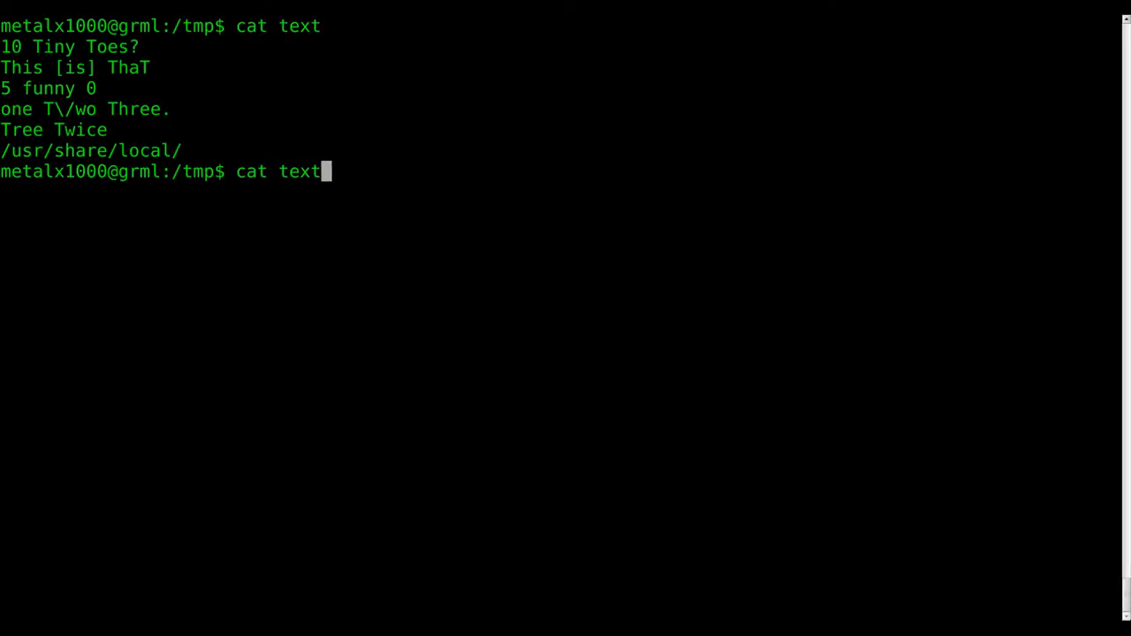
type("2")
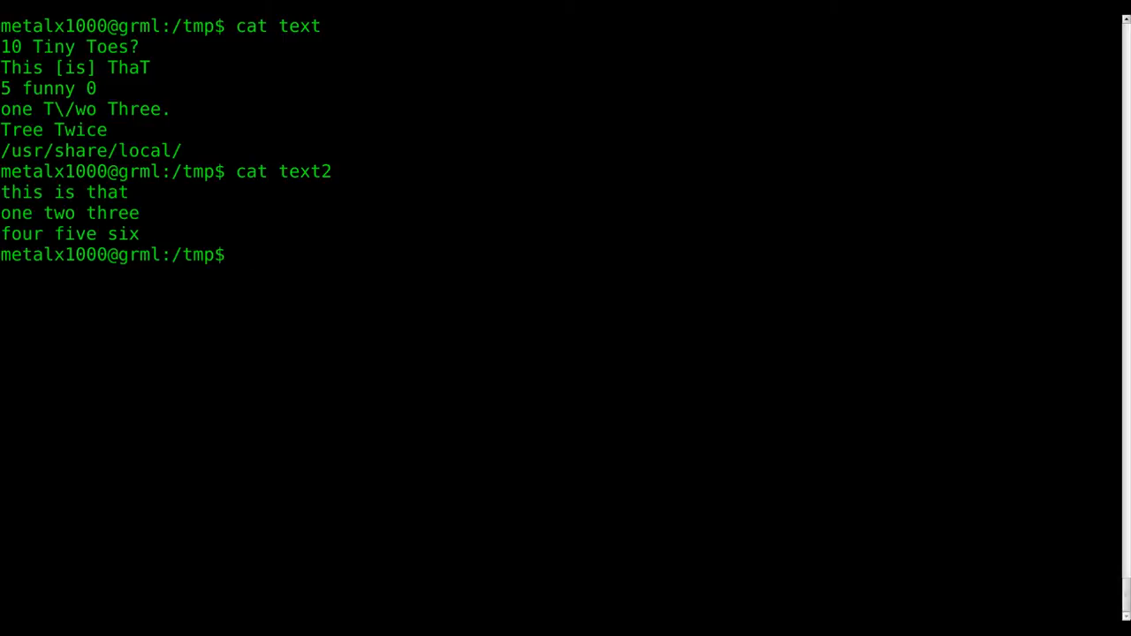
type("sed")
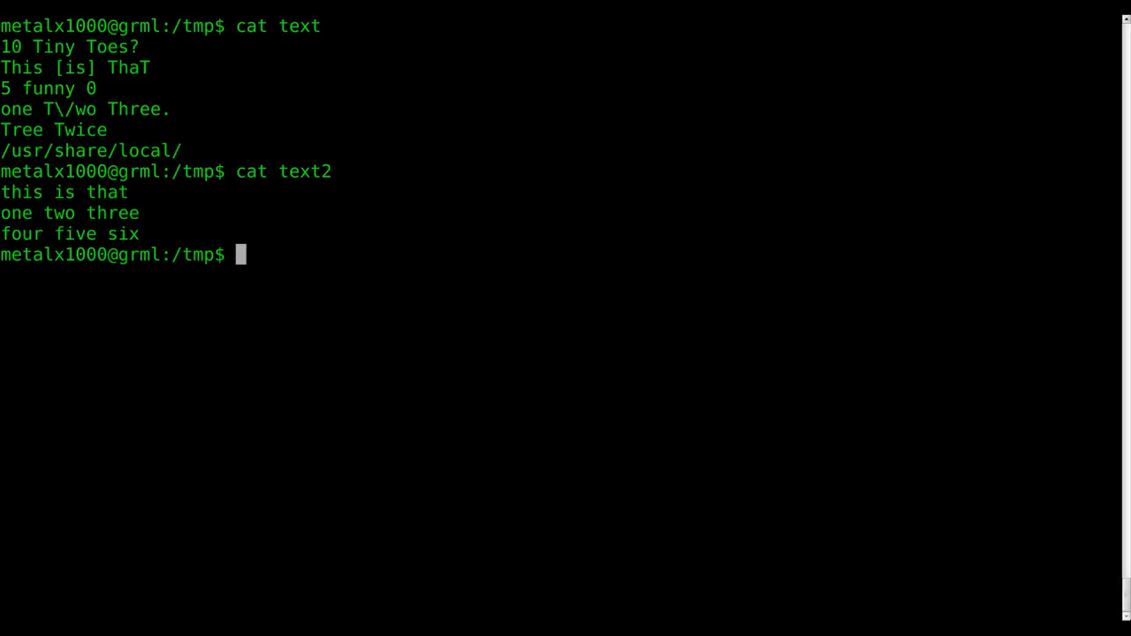
Run sed 's/\w*.//' on text and text2 to strip each line's first word.
type("sed 's/\\w*.//' text")
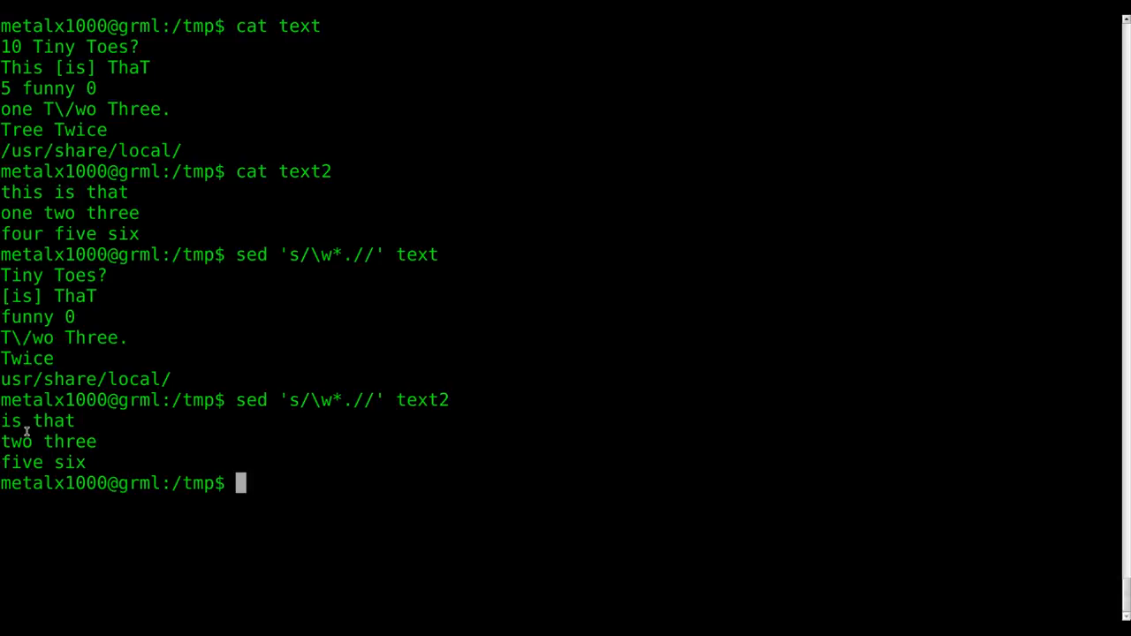
type("cat text2")
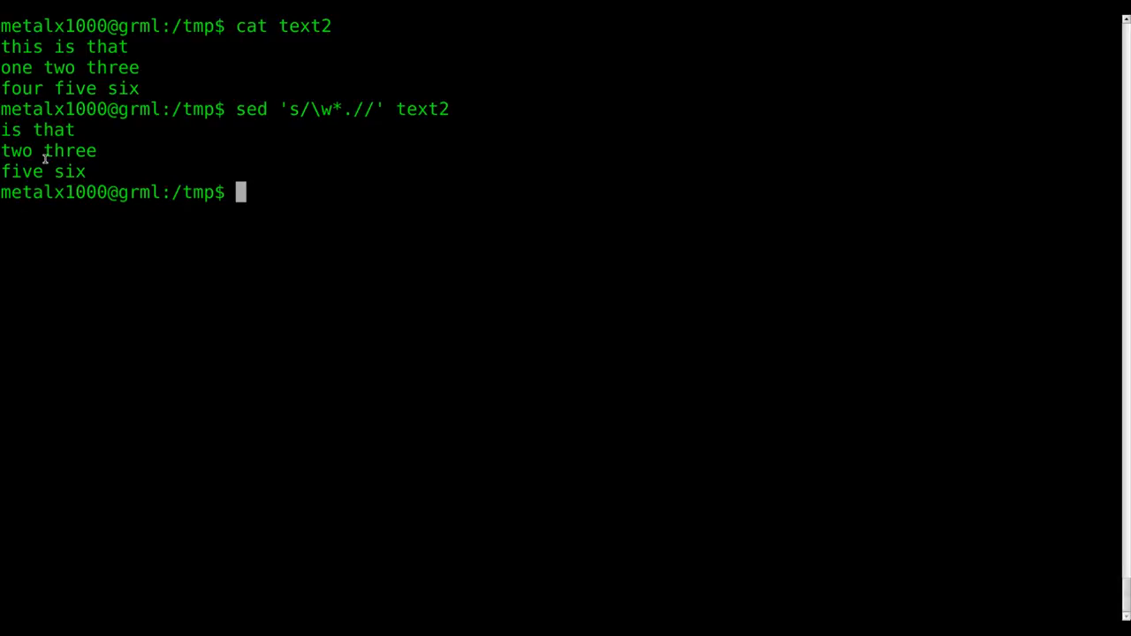
mouse_move(304, 127)
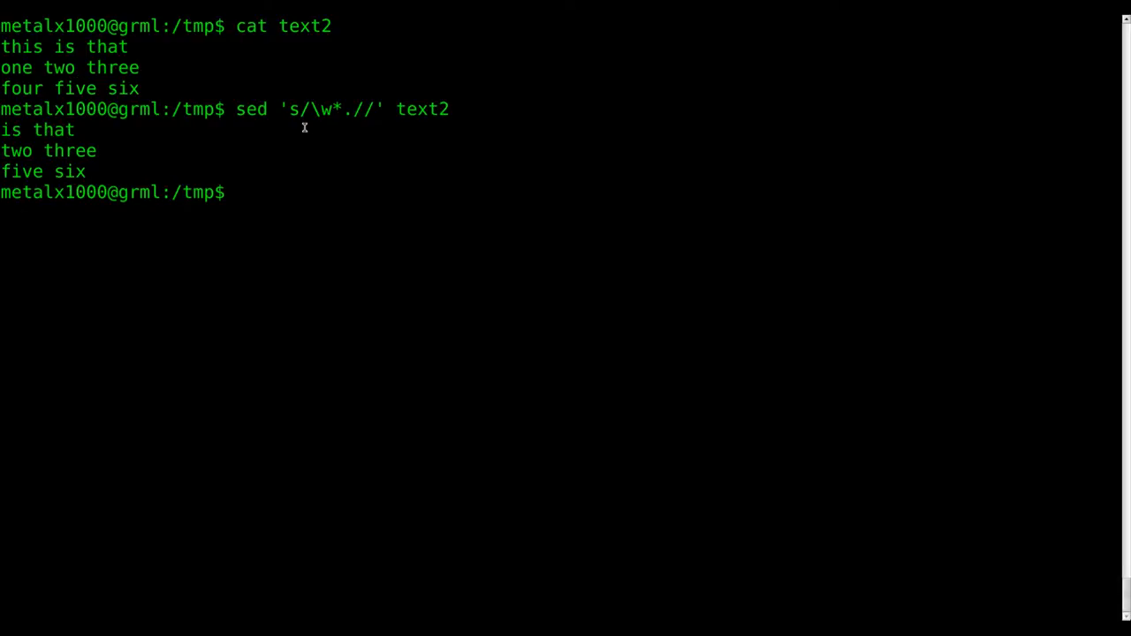
double_click(326, 109)
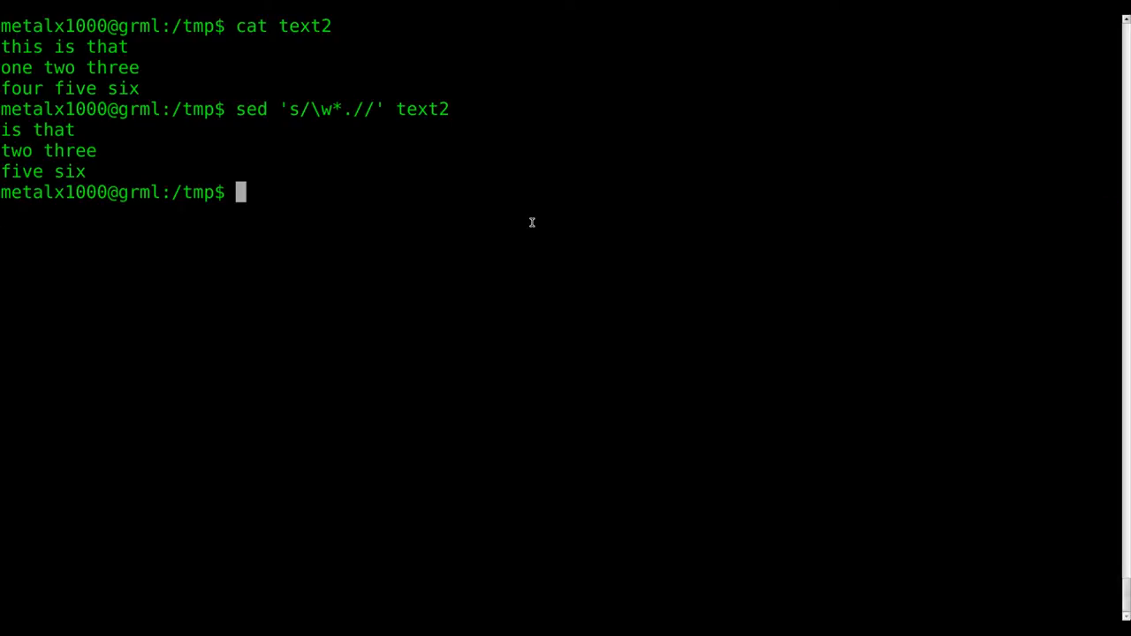
Recall the sed command and drop the dot so text2 keeps a leading space per line.
key("Up")
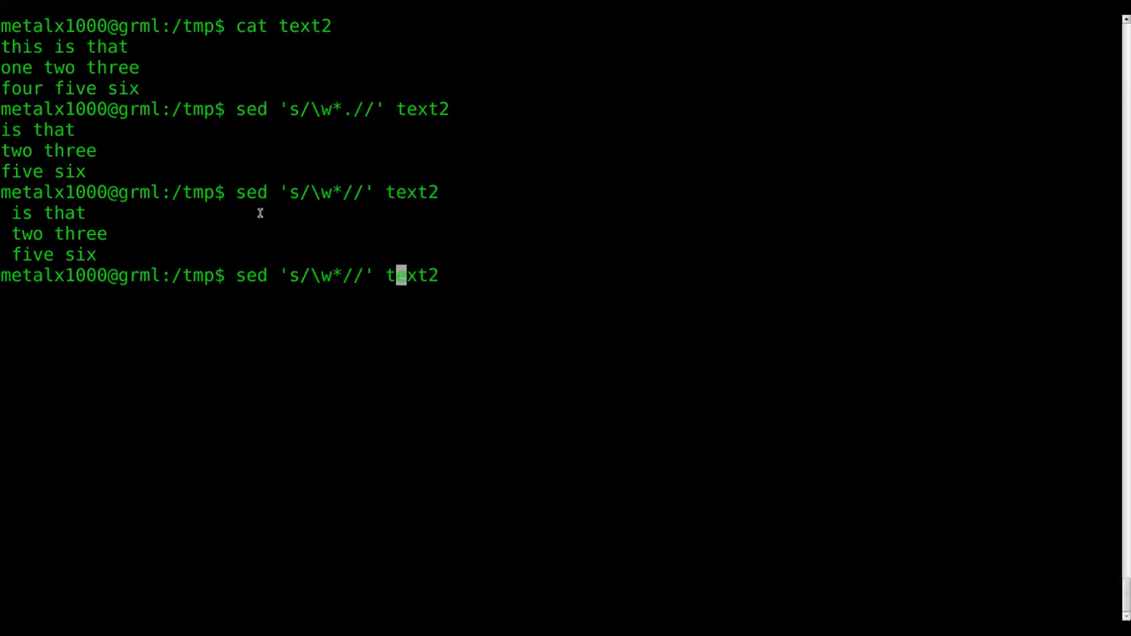
mouse_move(671, 317)
type("$")
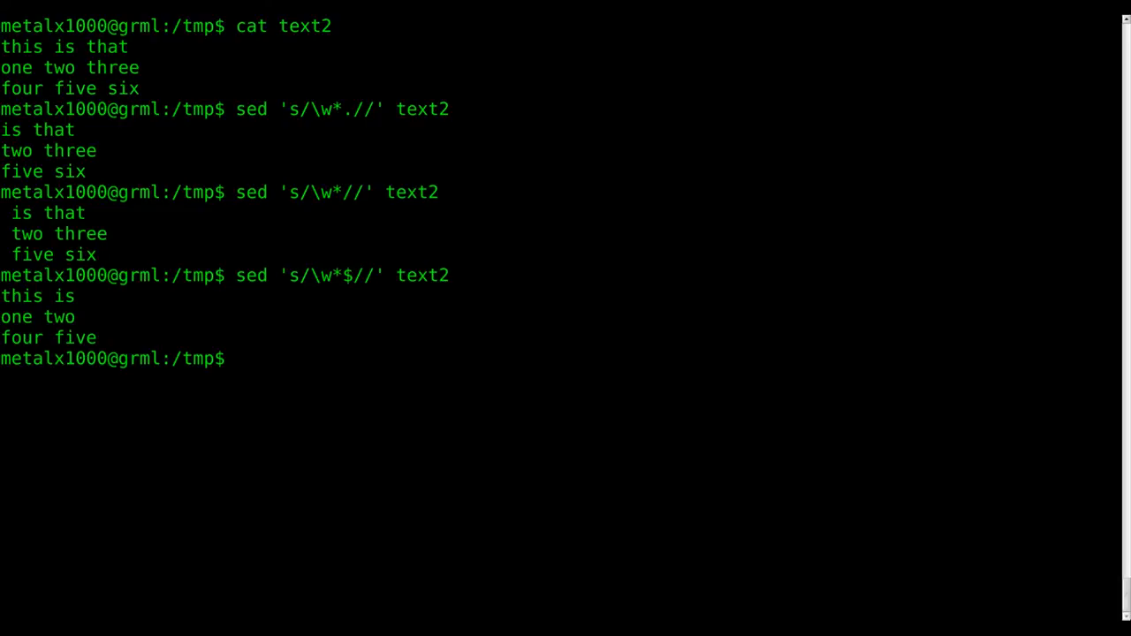
mouse_move(265, 281)
type("sed 's/\\w*$/bob/' text2")
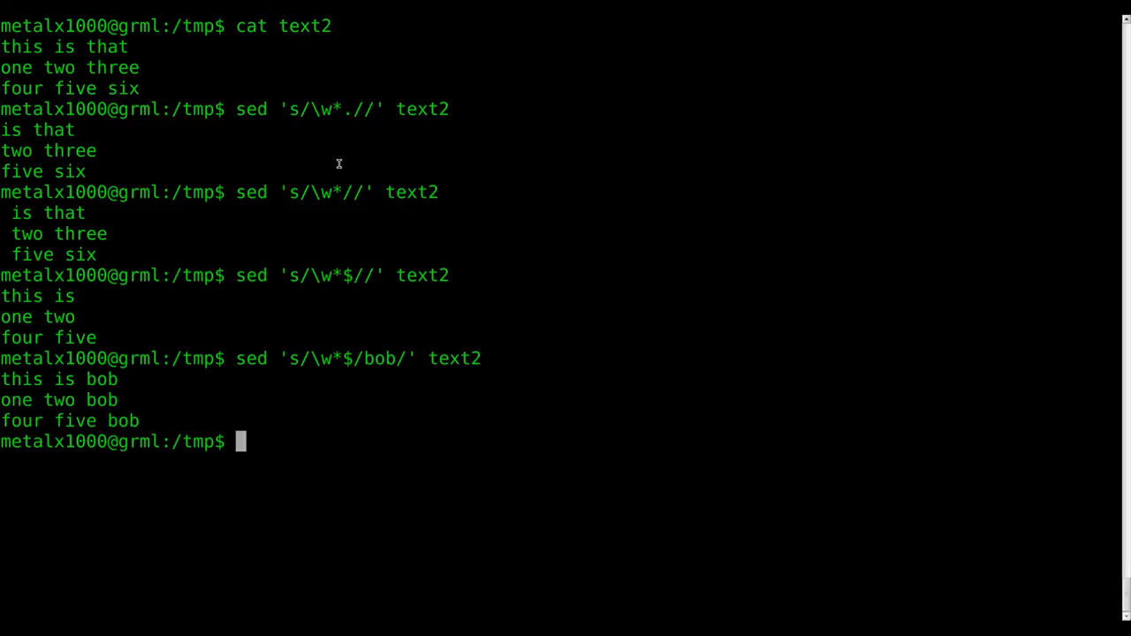
mouse_move(618, 177)
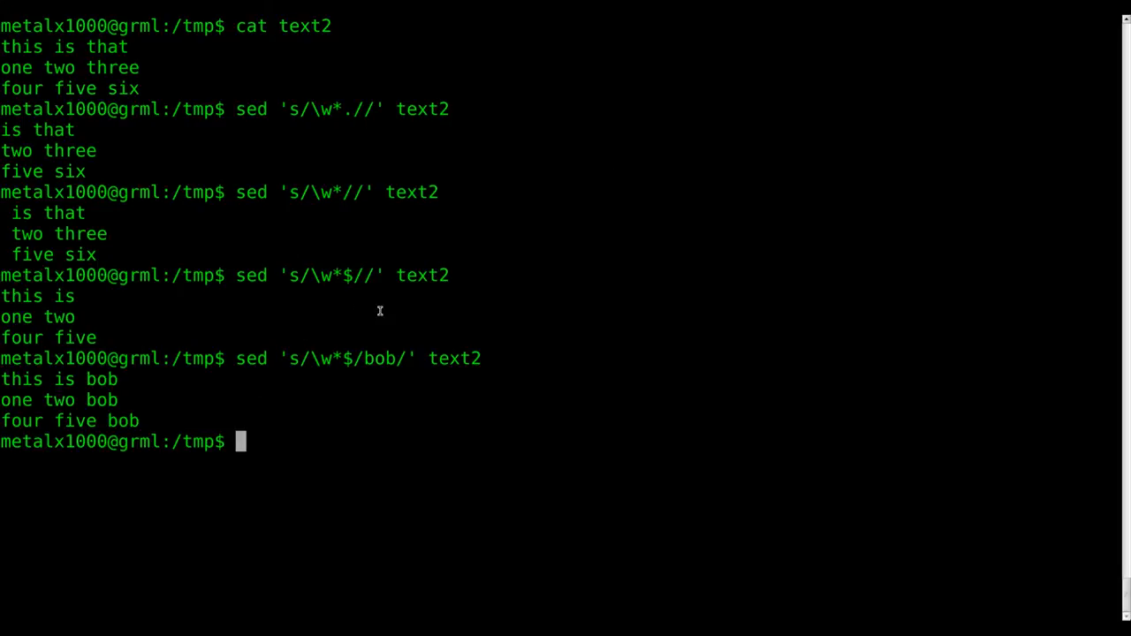
Adapt the end-of-line sed substitution from text2 to run on the file text.
type("sed 's/\\w*$/bob/' text2")
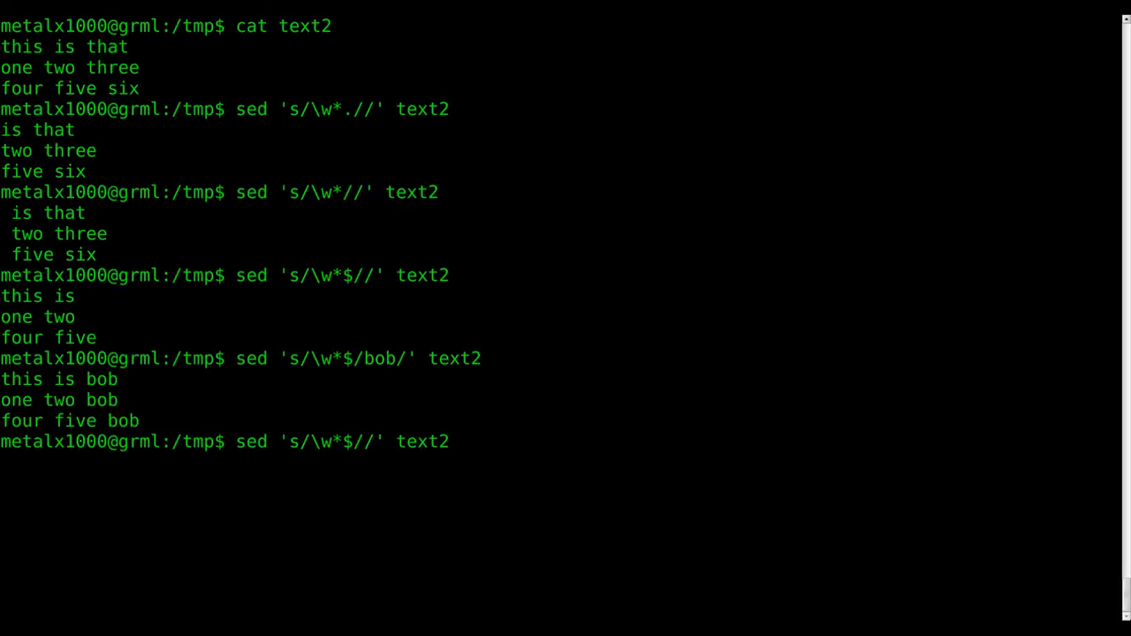
key("BackSpace")
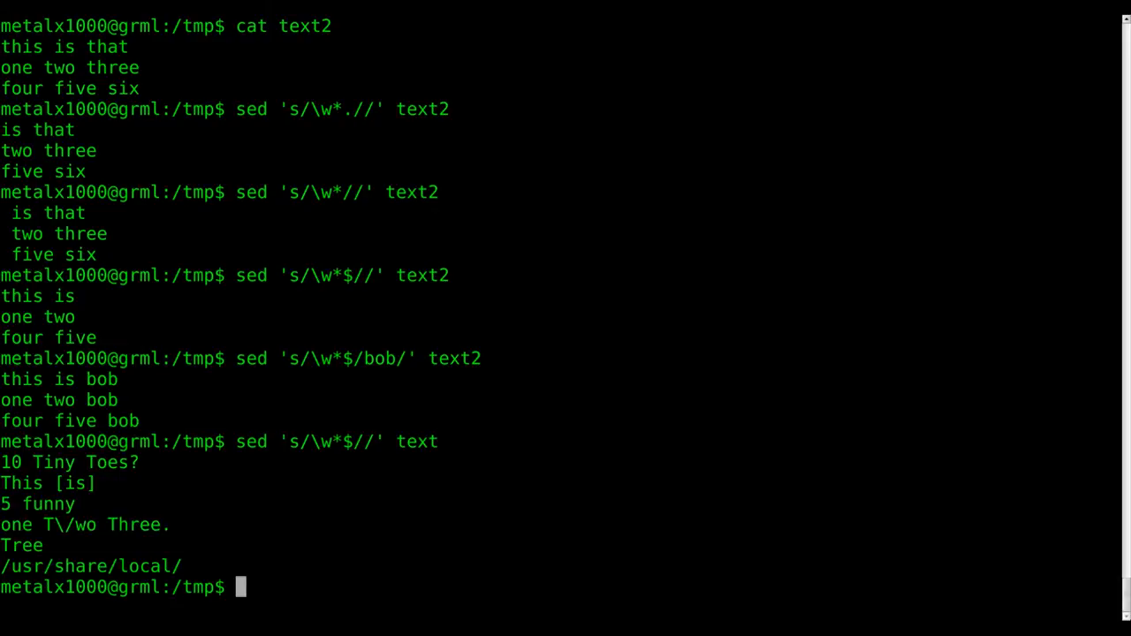
Print the original text file again with cat to compare against the trimmed output.
type("cat text")
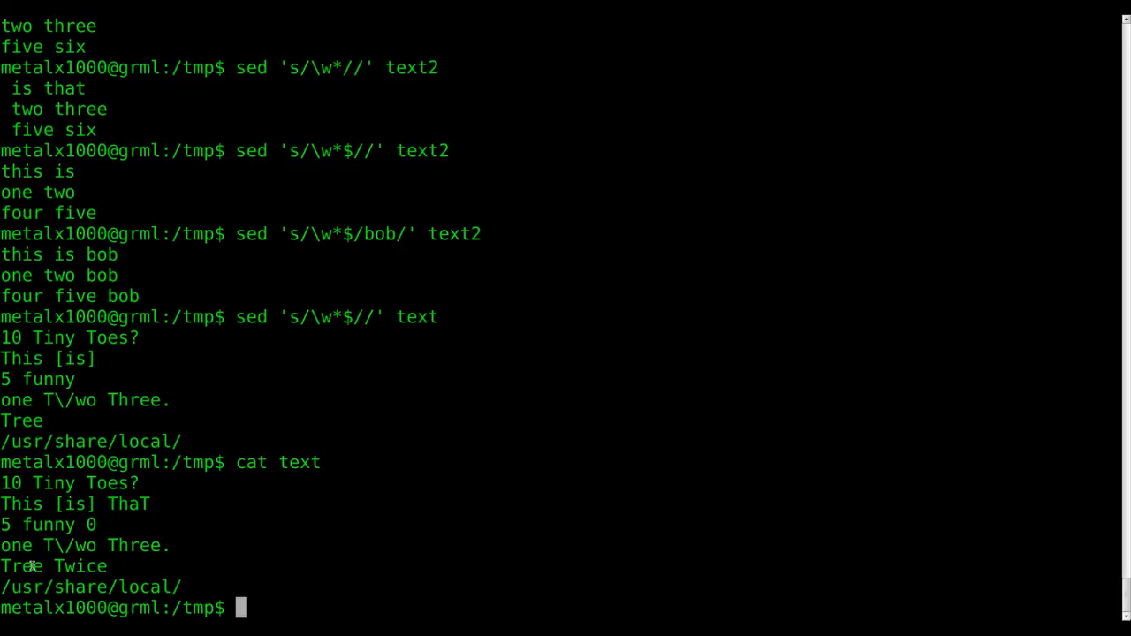
double_click(79, 565)
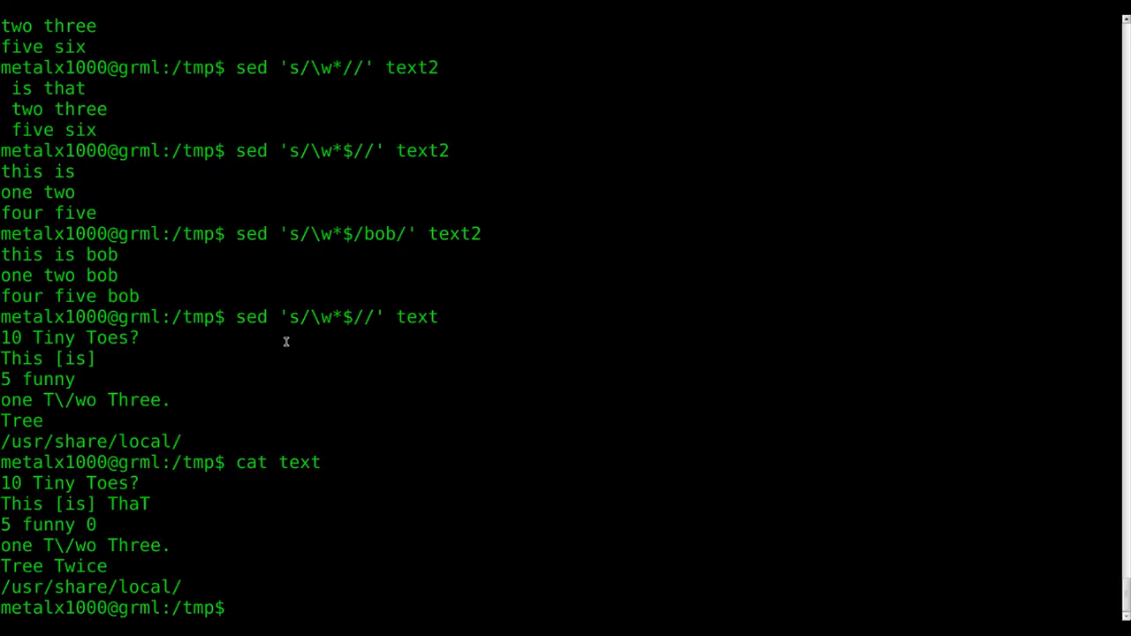
double_click(319, 317)
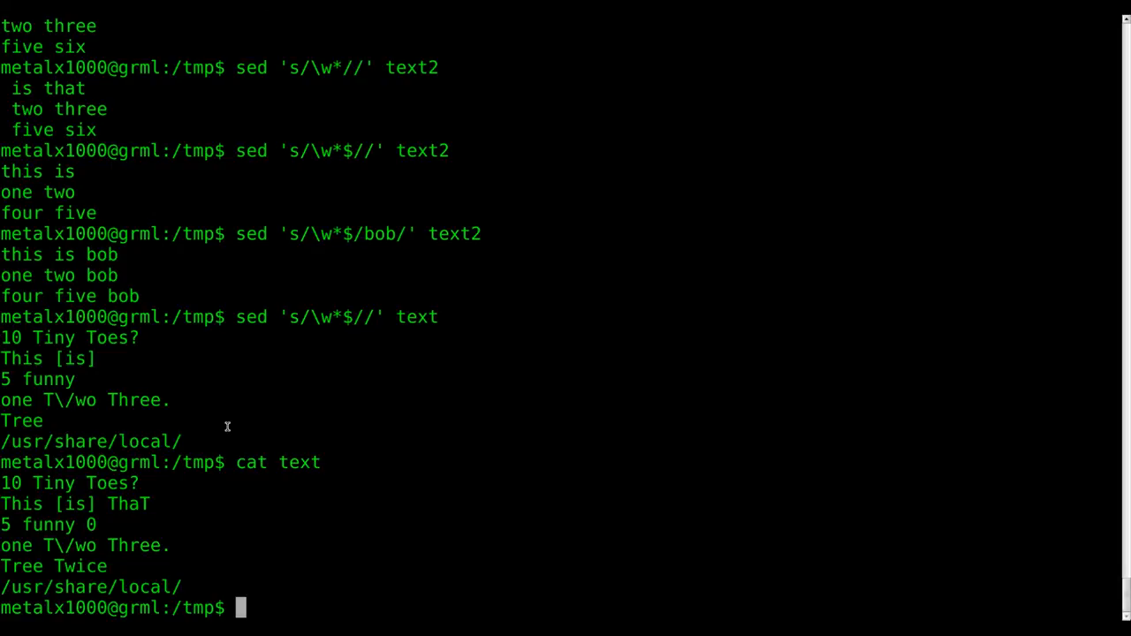
mouse_move(307, 226)
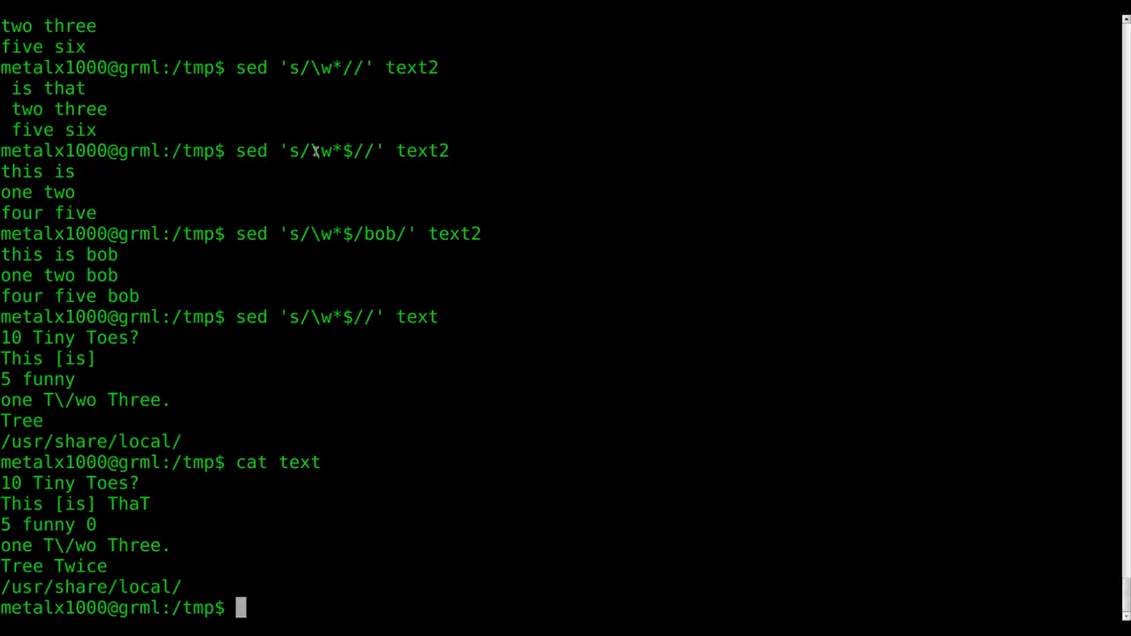
mouse_move(668, 293)
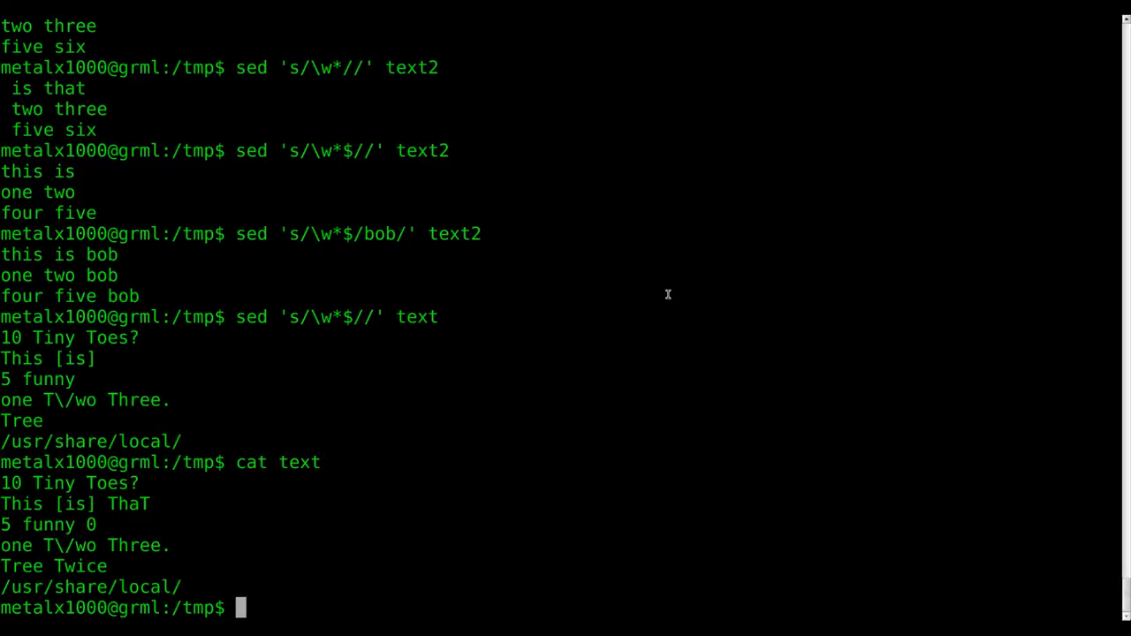